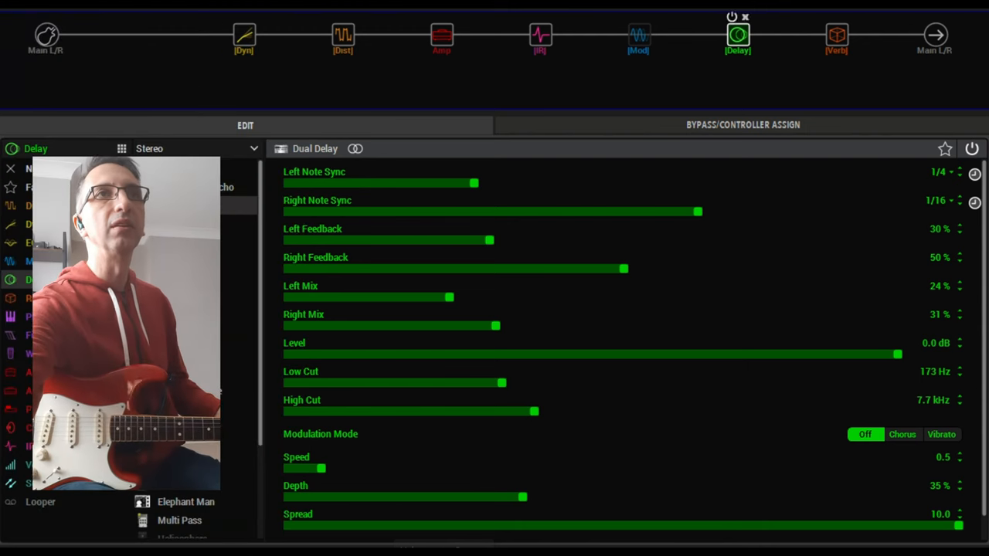
Step: Select the Deluxe Comp dynamics block to view its 6:1 ratio, threshold and level
left_click(244, 36)
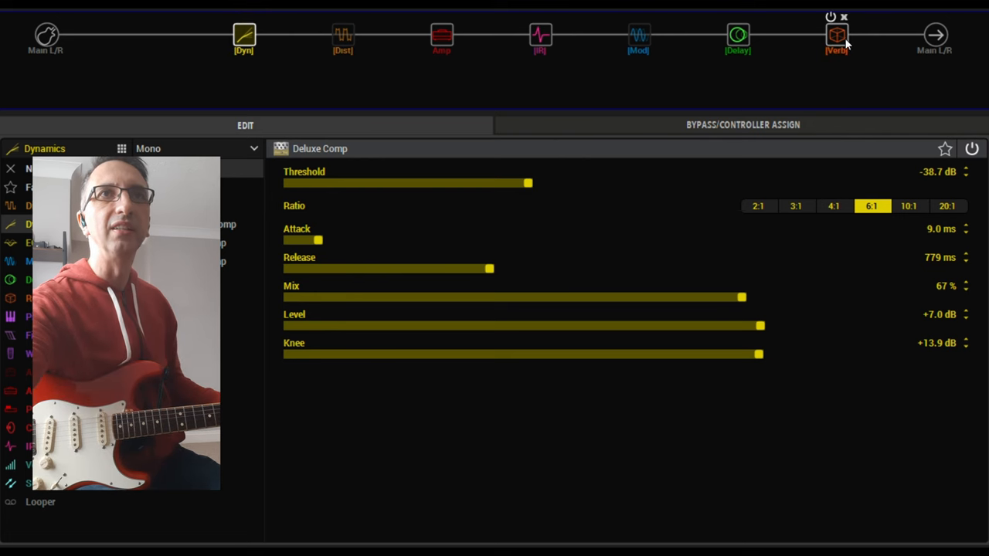
Step: Review the Hall reverb (7.0 decay), Dual Delay, and Ampeg Liquifier (1/4 triplet) blocks
left_click(738, 35)
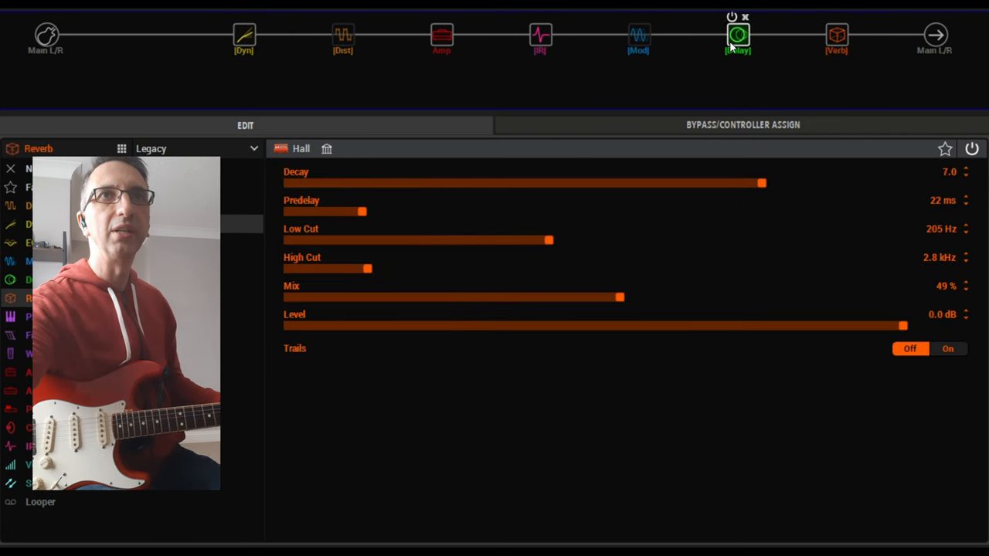
left_click(738, 35)
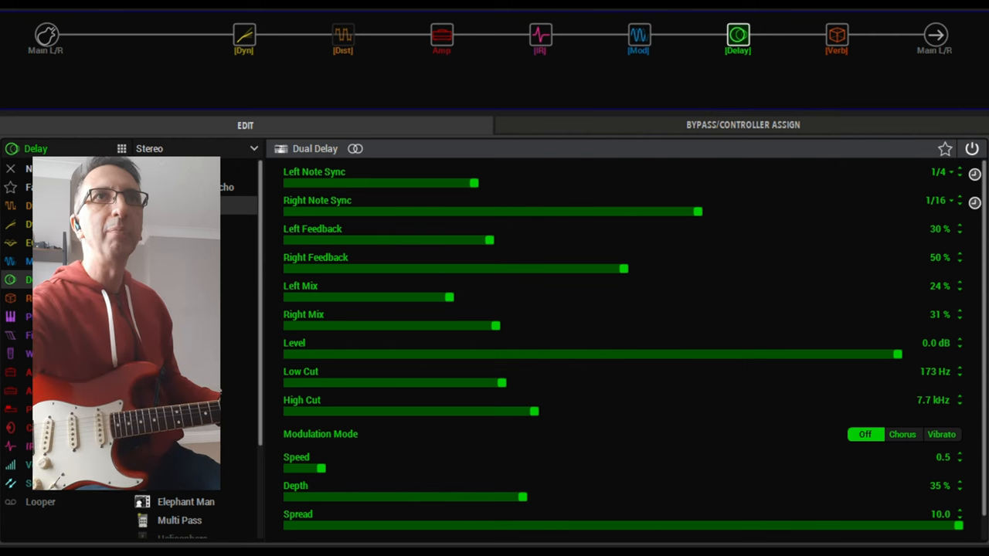
left_click(638, 36)
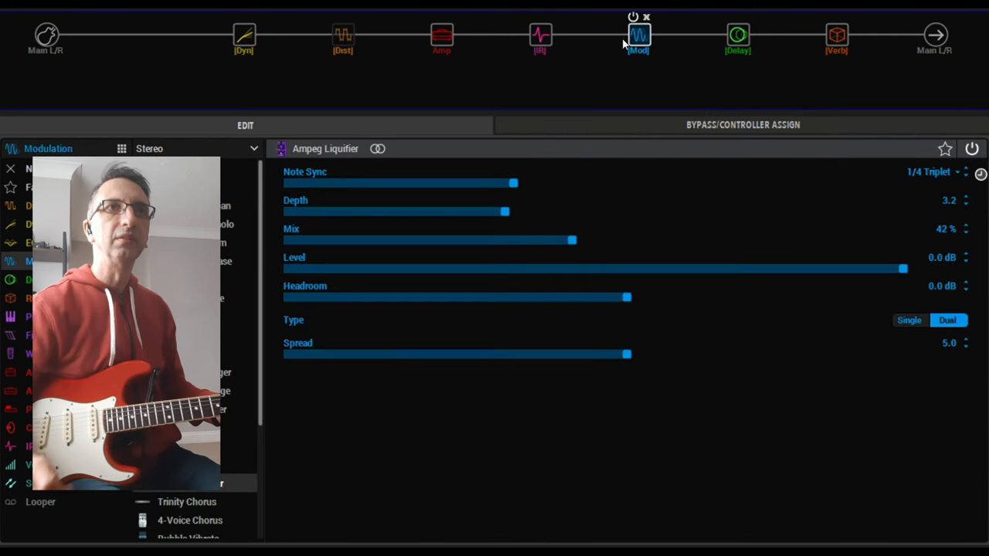